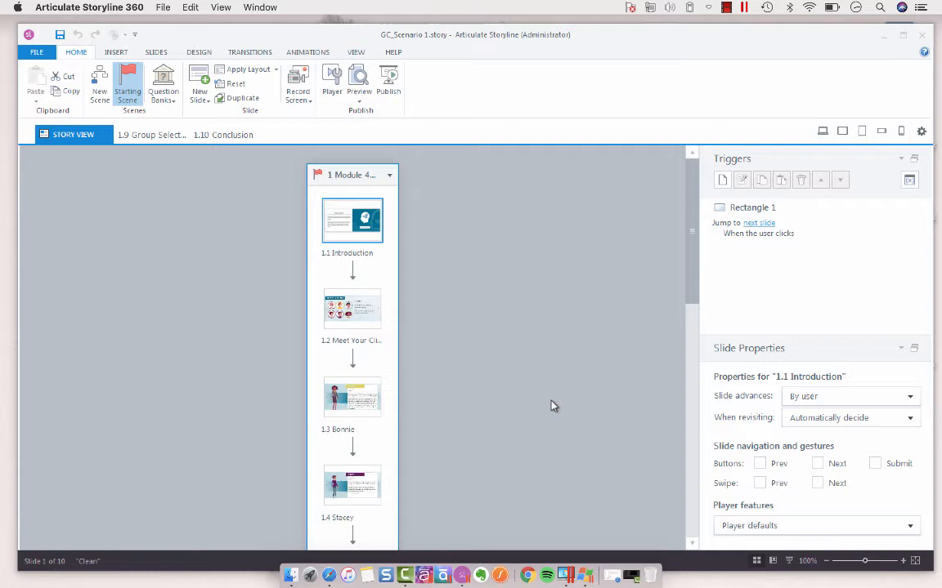
pyautogui.moveTo(510, 317)
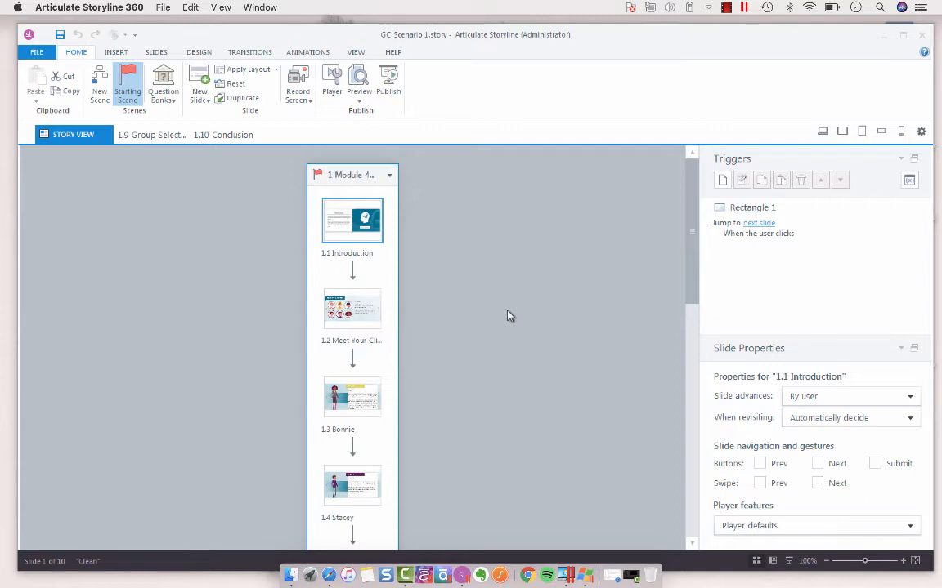
pyautogui.moveTo(431, 374)
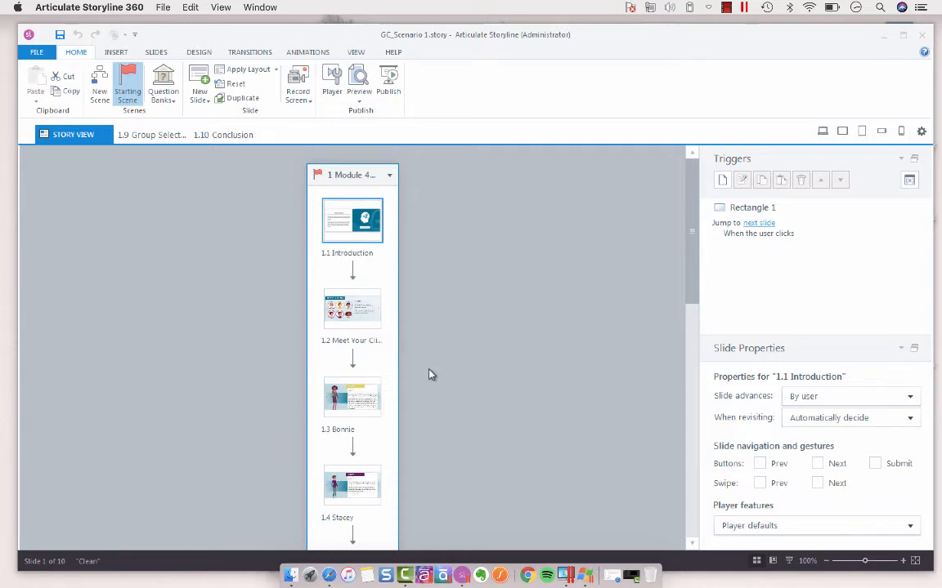
pyautogui.moveTo(444, 340)
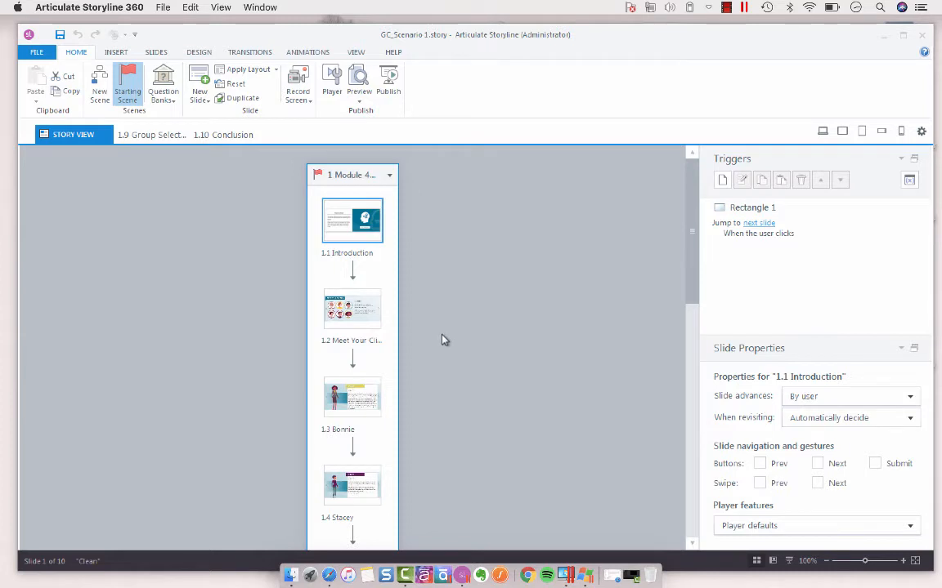
pyautogui.moveTo(355, 226)
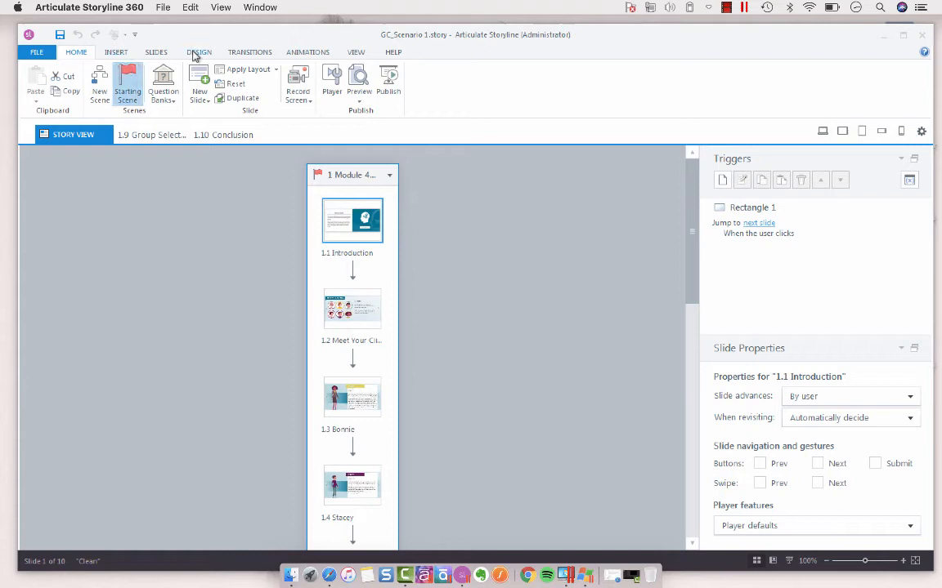
# Step: In Story Size, unlock the aspect ratio and enter a custom width of 1024
pyautogui.click(198, 52)
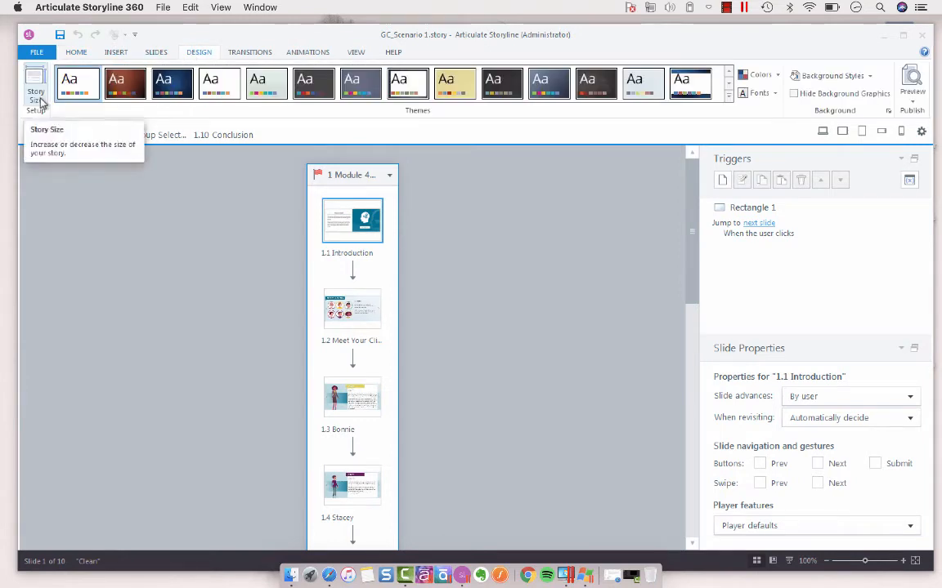
pyautogui.click(35, 87)
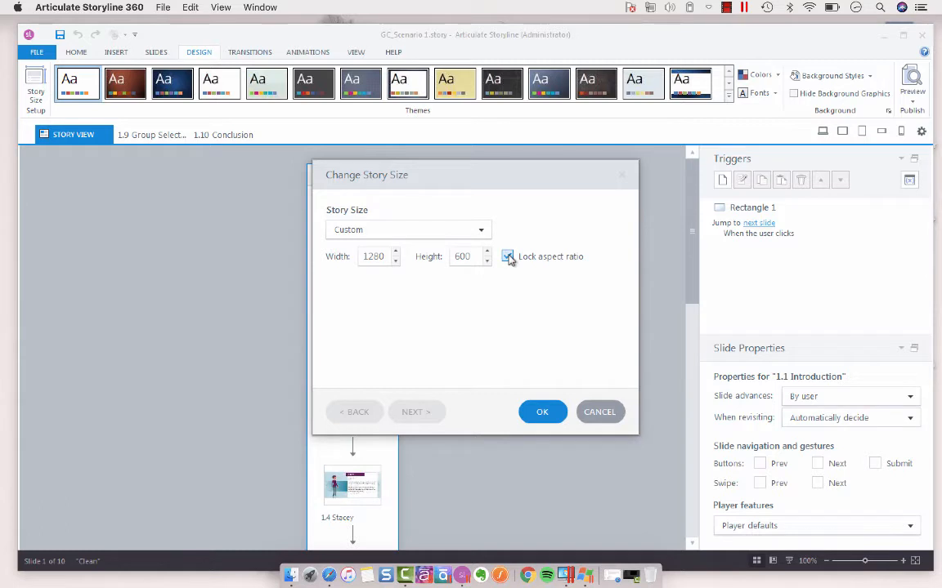
pyautogui.click(508, 256)
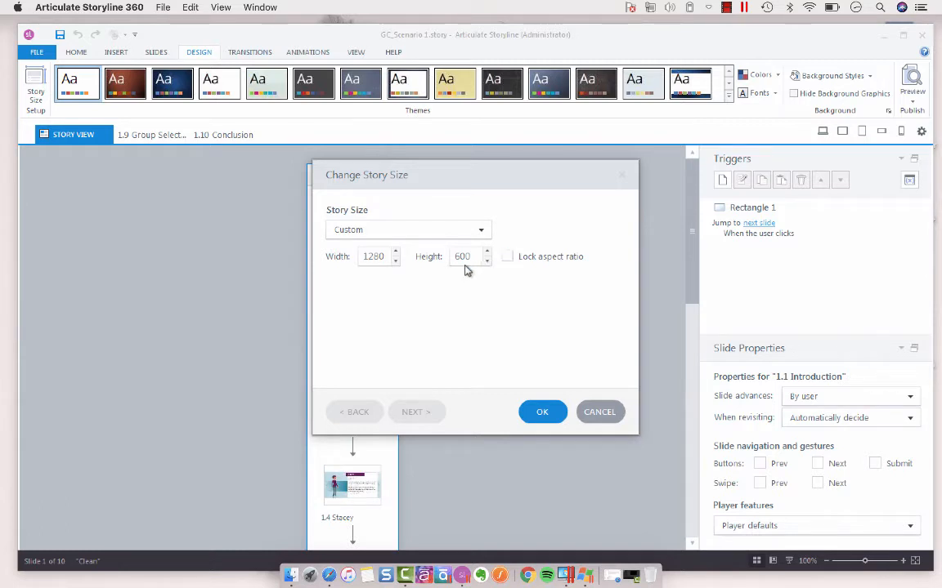
pyautogui.tripleClick(373, 256)
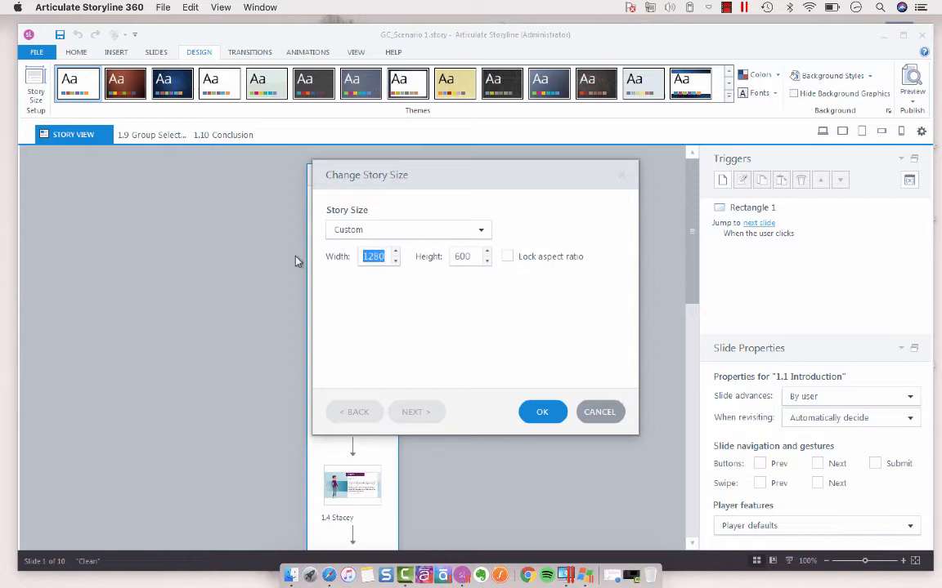
pyautogui.write('1024')
pyautogui.click(470, 256)
pyautogui.write('768')
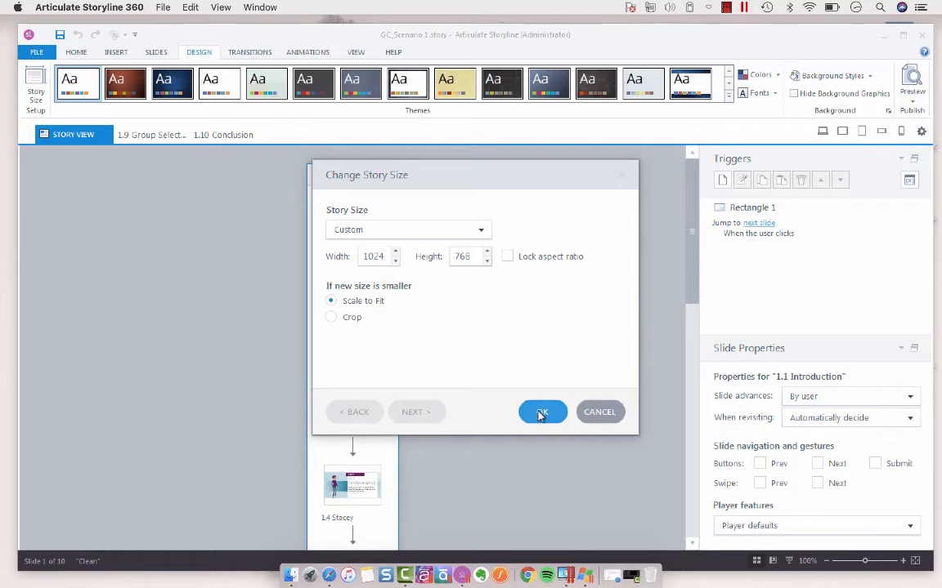
pyautogui.moveTo(364, 331)
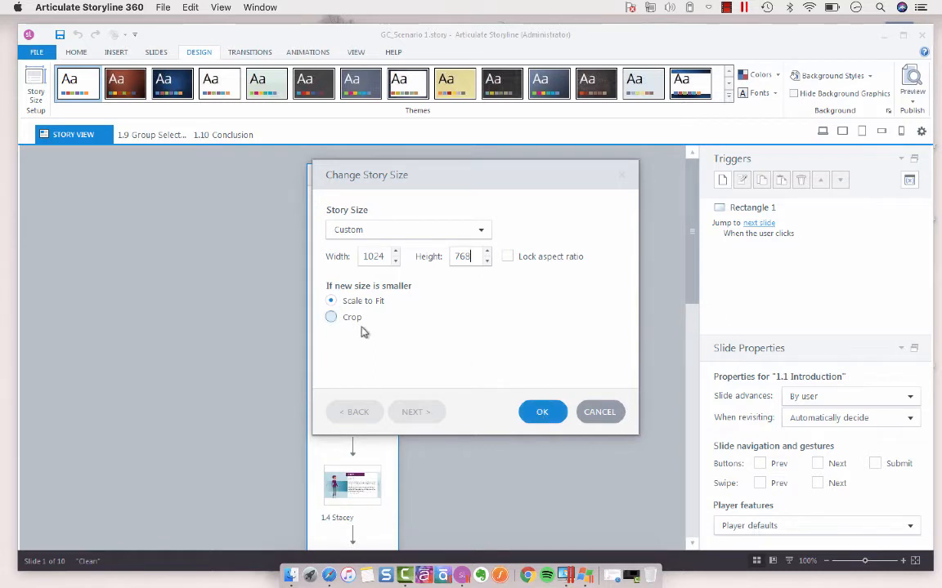
pyautogui.moveTo(470, 341)
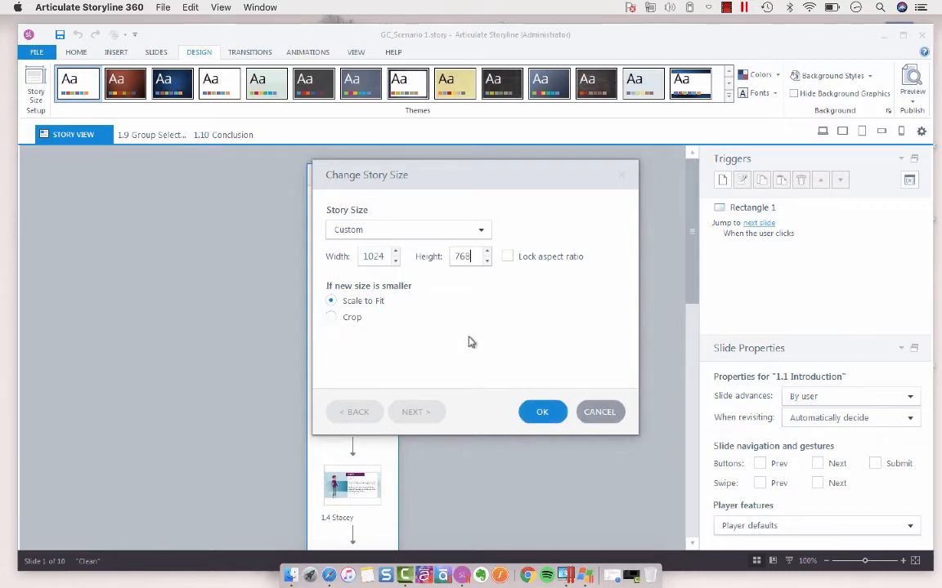
# Step: Apply the 1024 by 768 size, inspect slide 1.1, then undo back to the original size
pyautogui.click(542, 411)
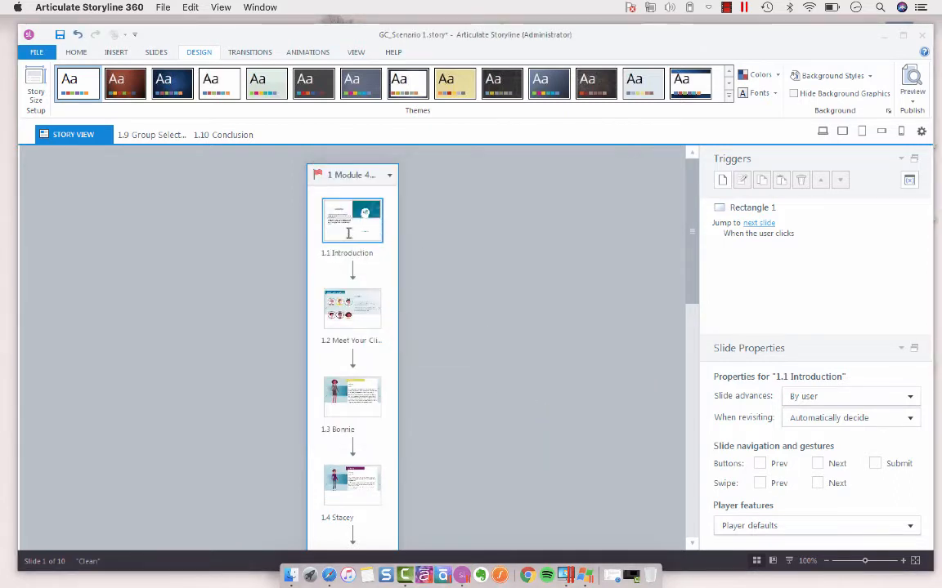
pyautogui.doubleClick(352, 219)
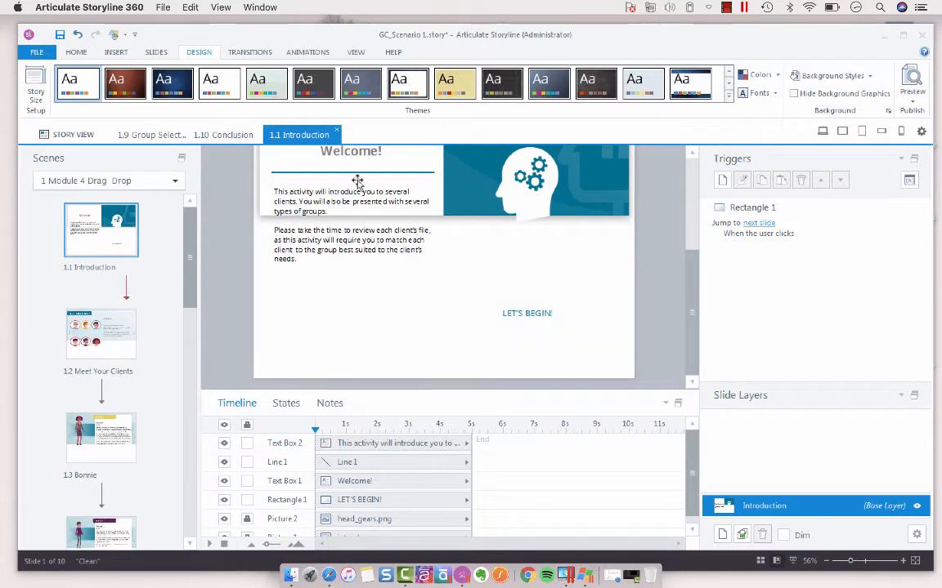
pyautogui.click(72, 134)
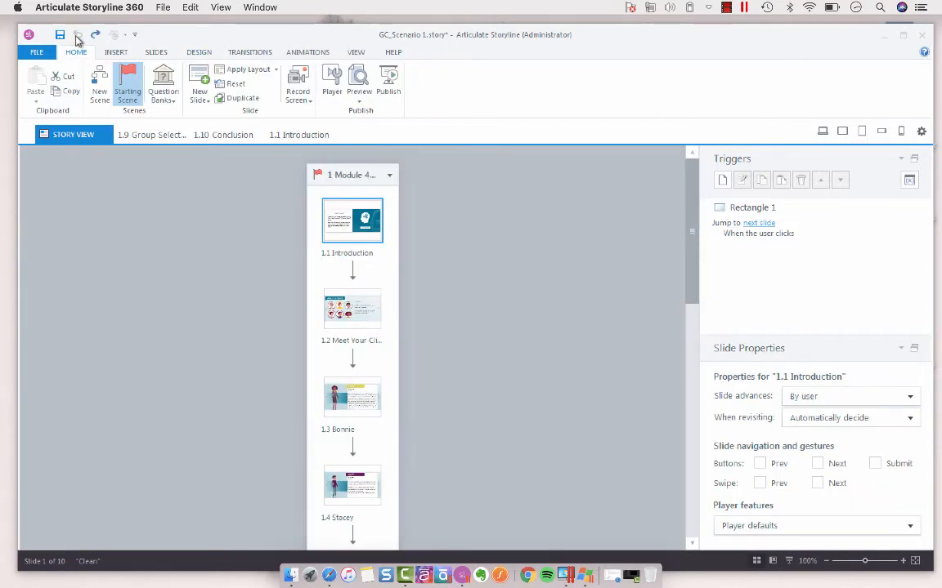
pyautogui.click(198, 51)
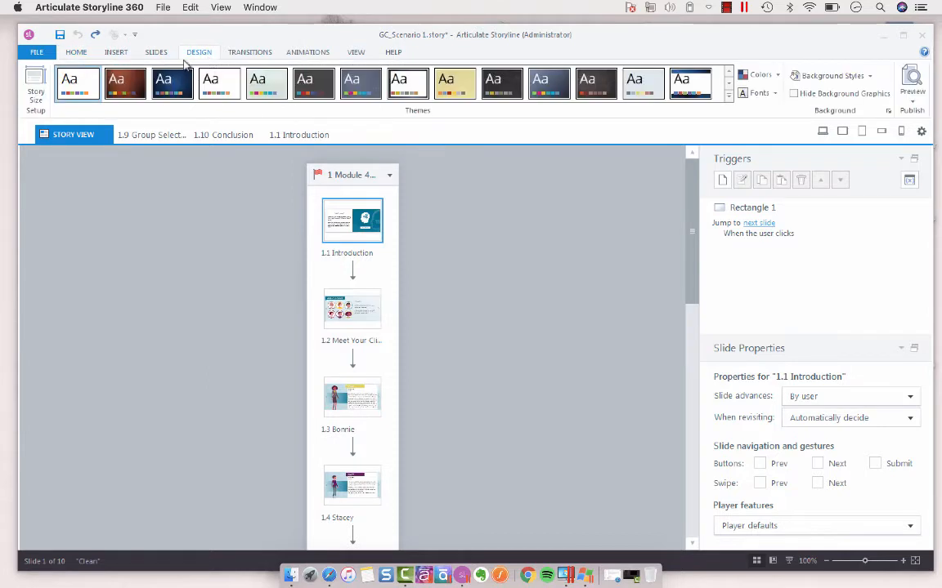
# Step: Reopen Story Size and show the preset size list to pick 720x405 (16:9)
pyautogui.click(35, 87)
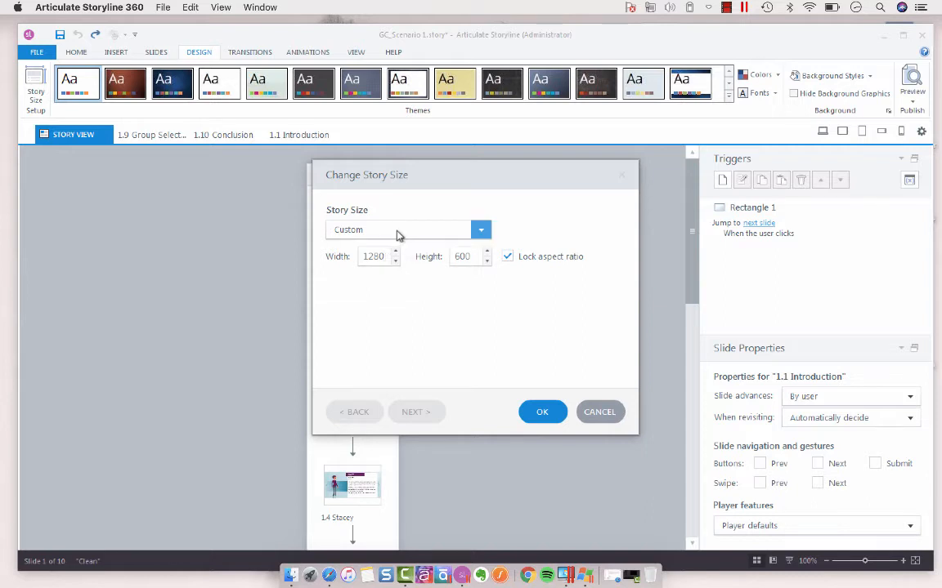
pyautogui.click(480, 230)
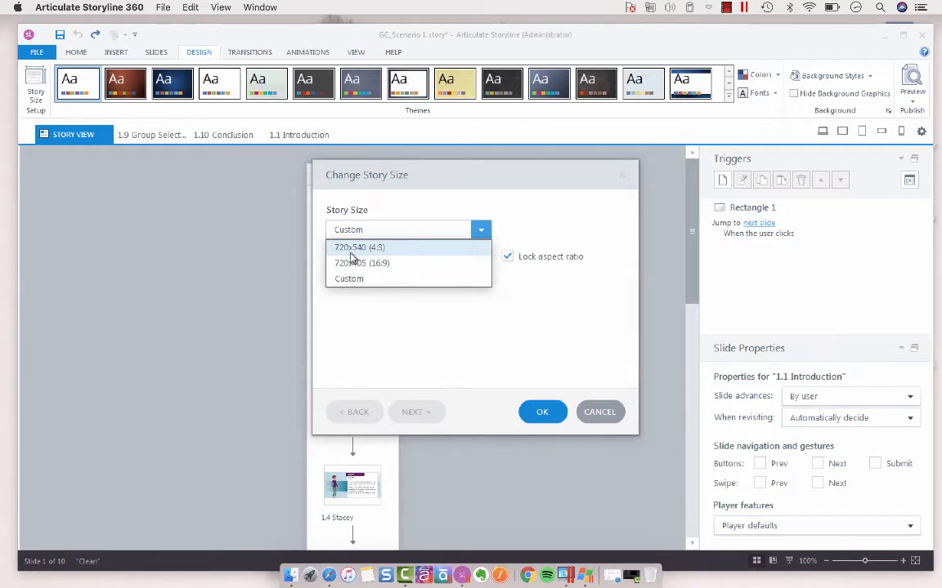
pyautogui.moveTo(398, 256)
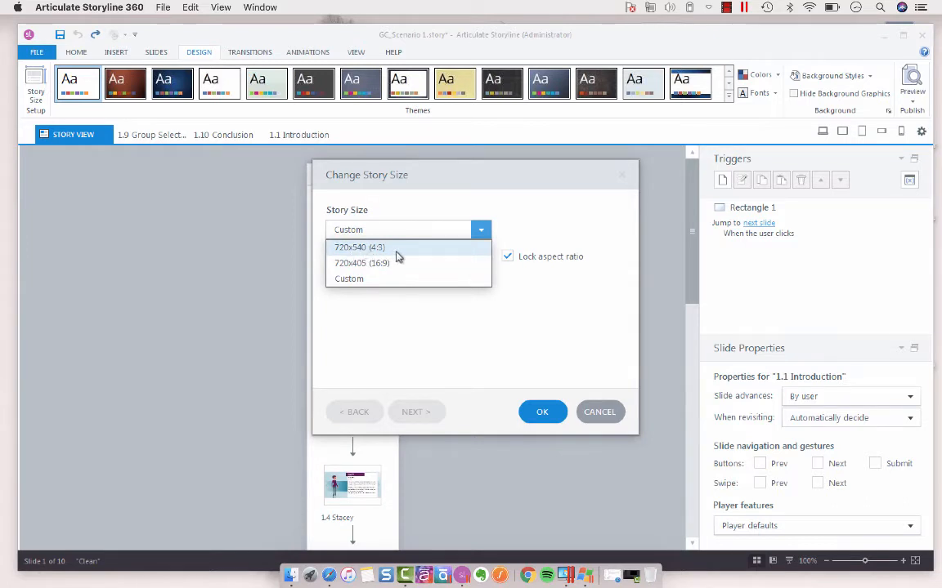
pyautogui.moveTo(402, 262)
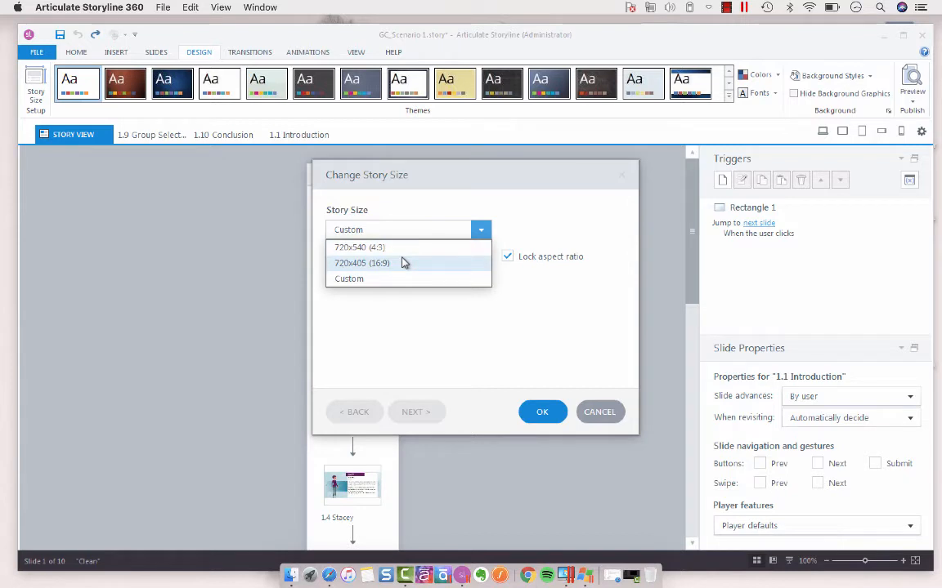
pyautogui.moveTo(397, 268)
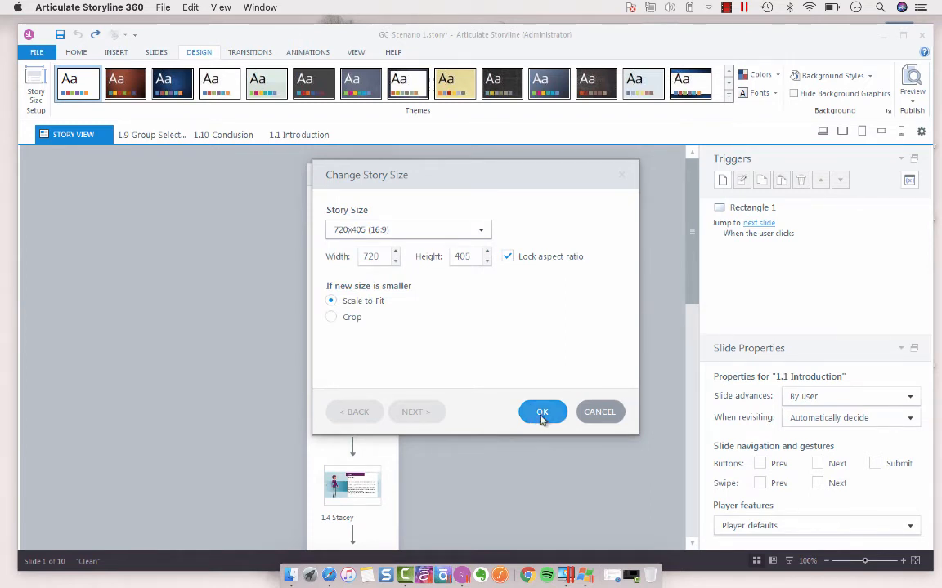
# Step: Apply the 720x405 size, review slide 1.1's widescreen layout, and return to Story View
pyautogui.click(542, 411)
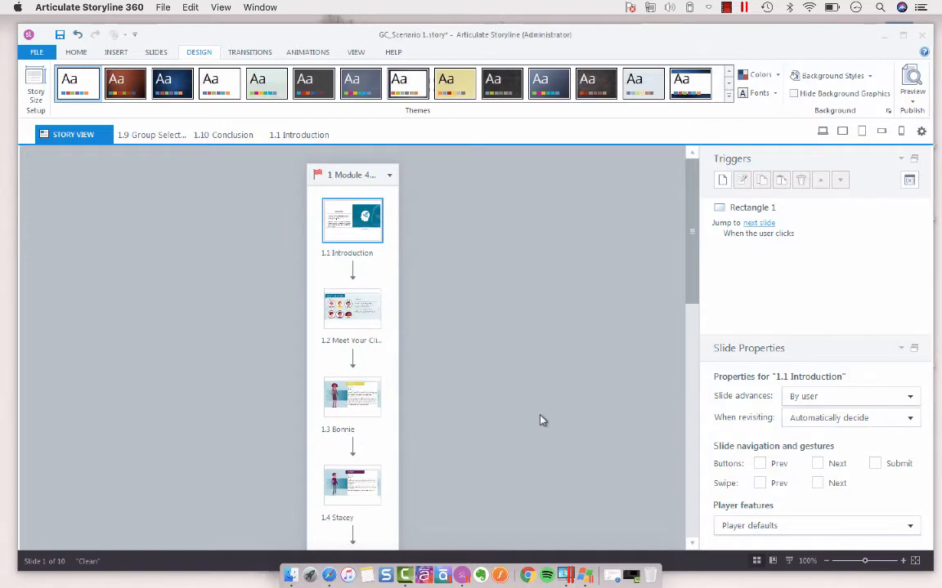
pyautogui.doubleClick(353, 219)
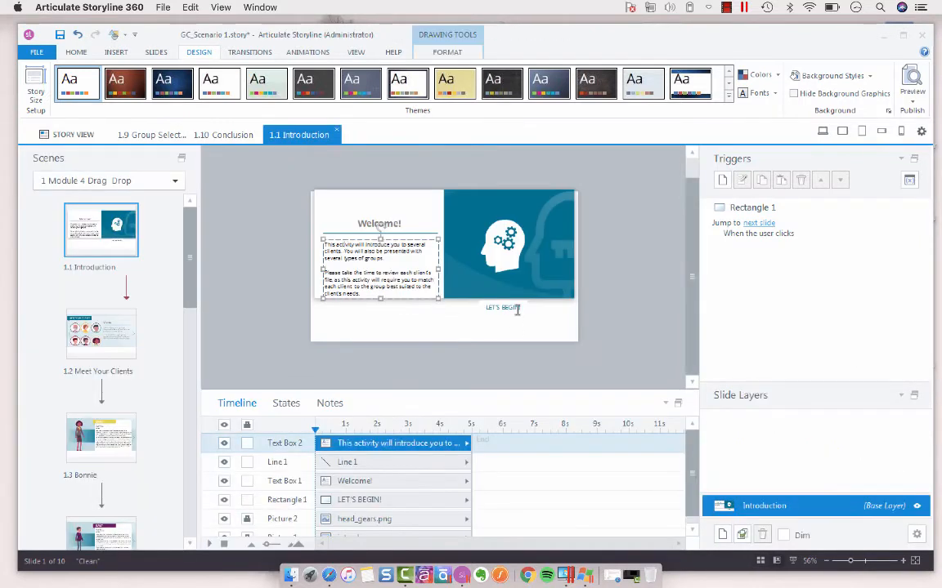
pyautogui.moveTo(507, 258)
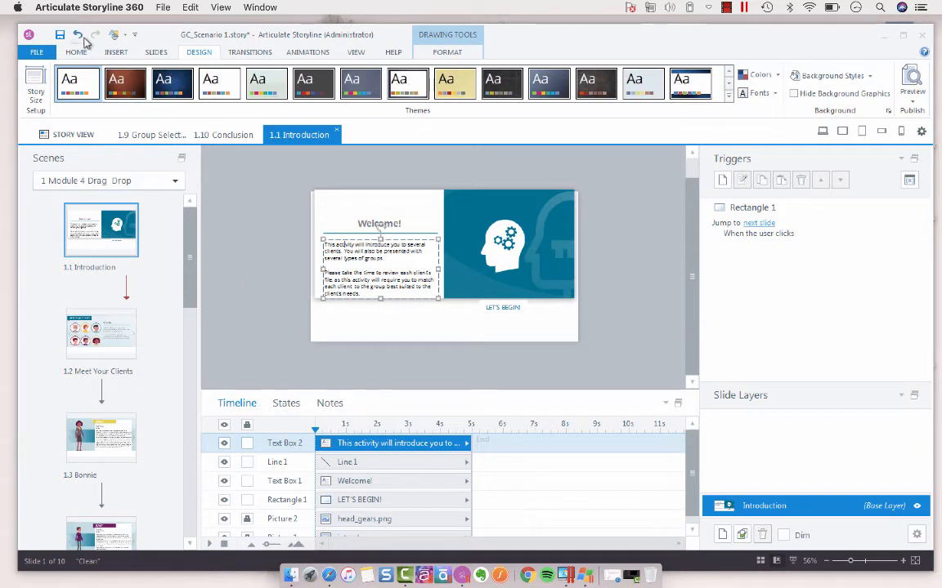
pyautogui.click(77, 34)
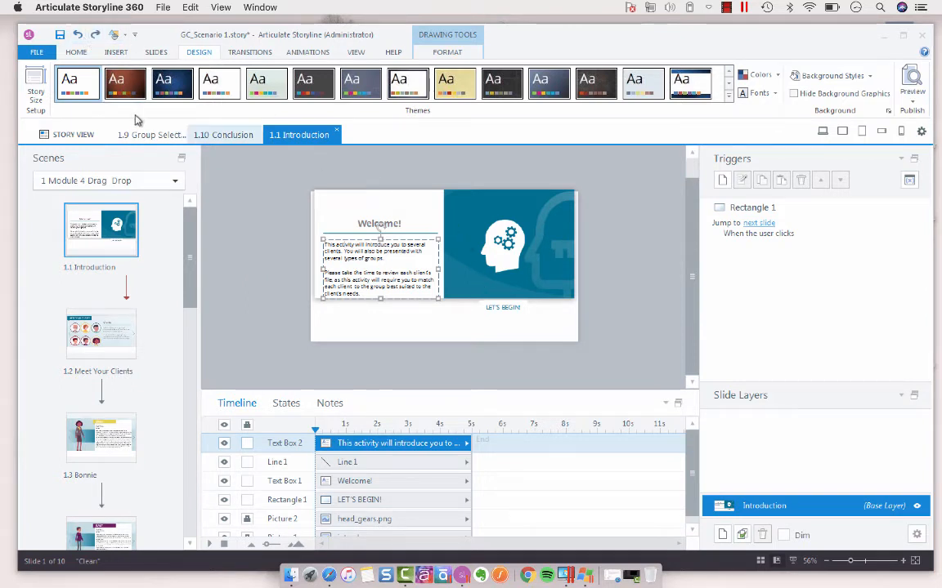
pyautogui.moveTo(77, 35)
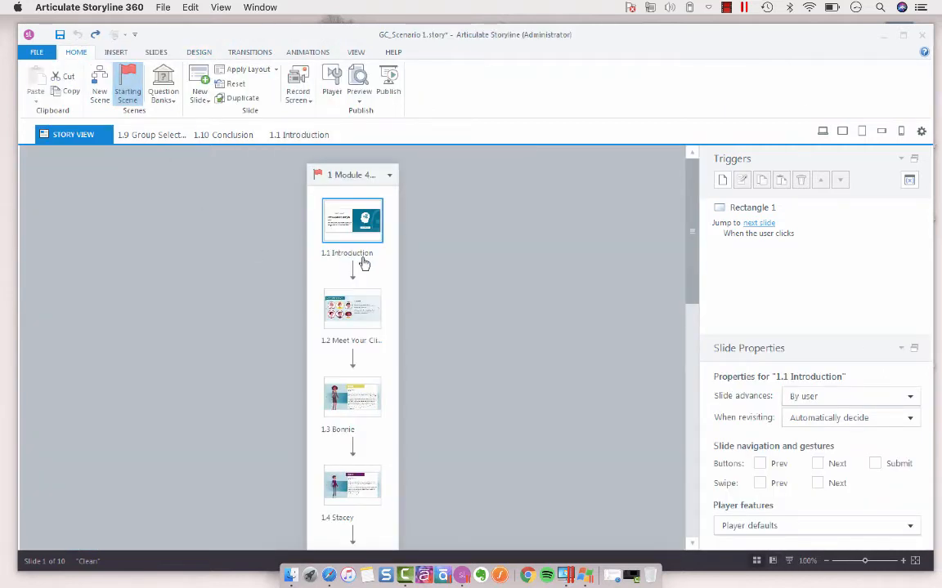
pyautogui.moveTo(482, 183)
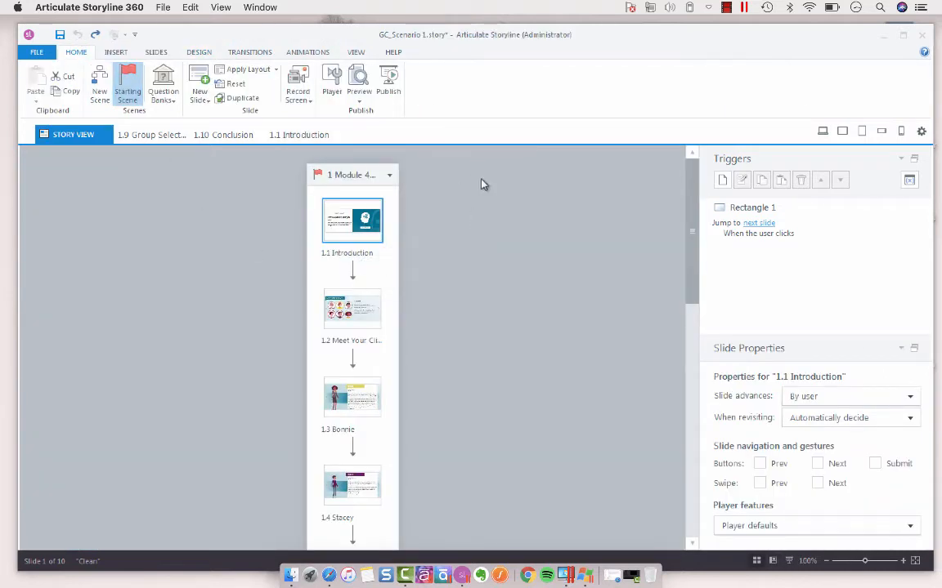
pyautogui.moveTo(376, 233)
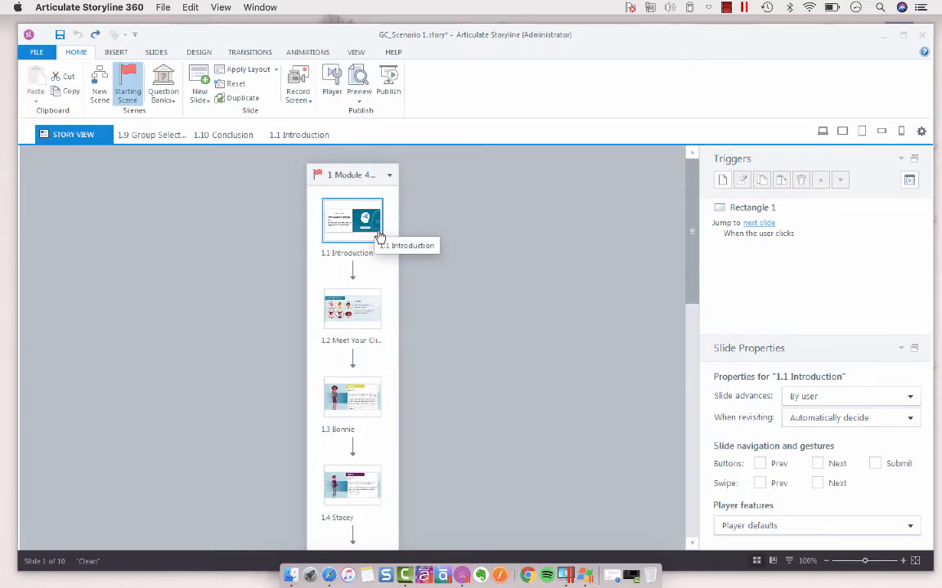
pyautogui.moveTo(378, 234)
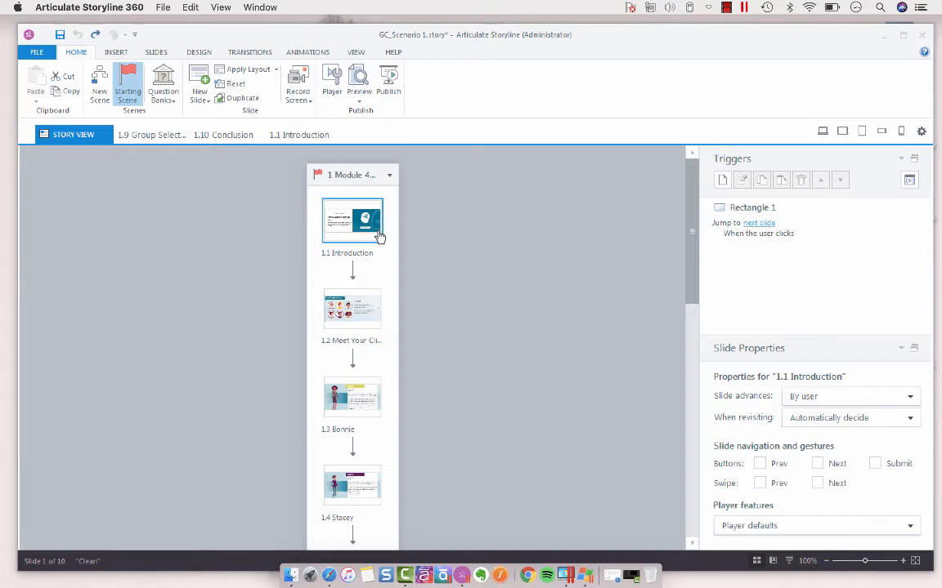
pyautogui.moveTo(331, 102)
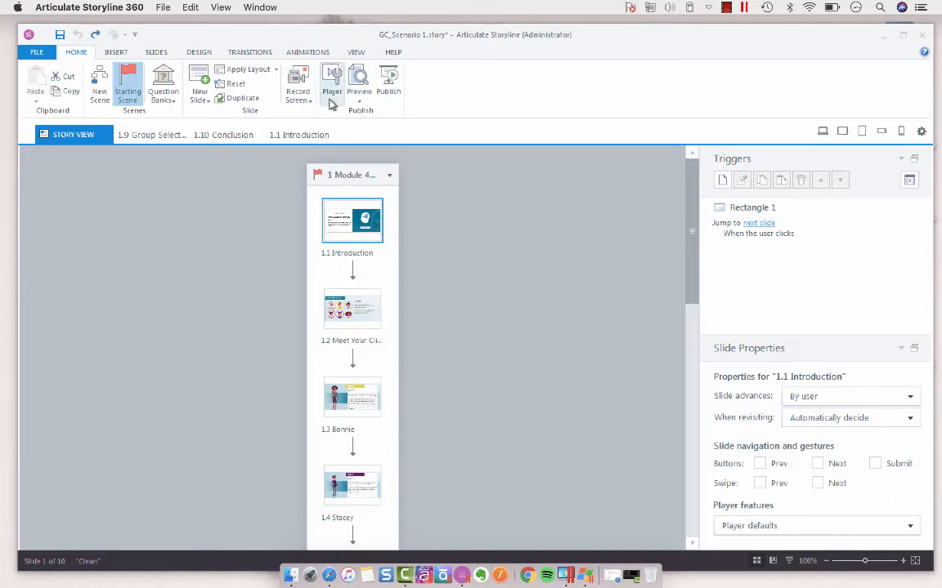
pyautogui.click(331, 82)
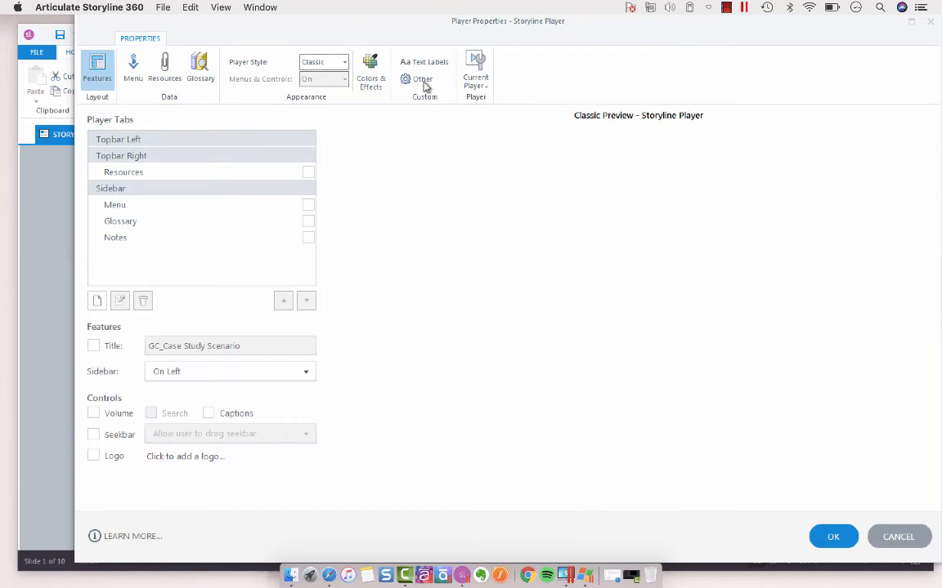
pyautogui.click(423, 79)
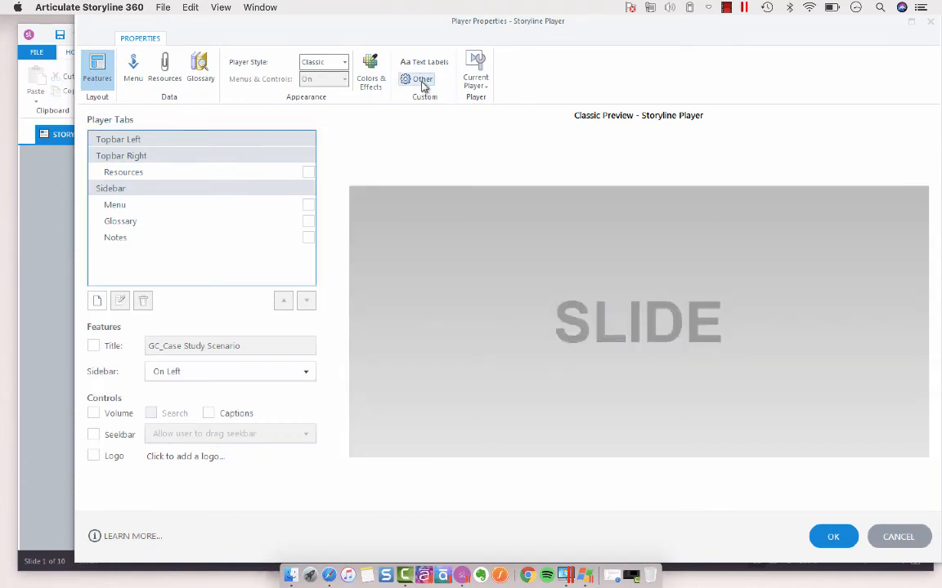
pyautogui.click(423, 79)
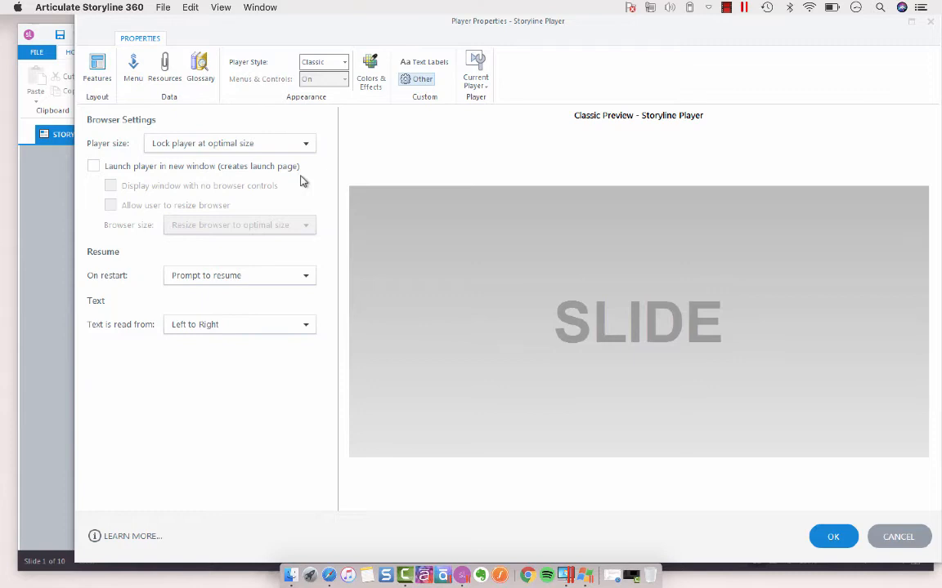
pyautogui.moveTo(286, 135)
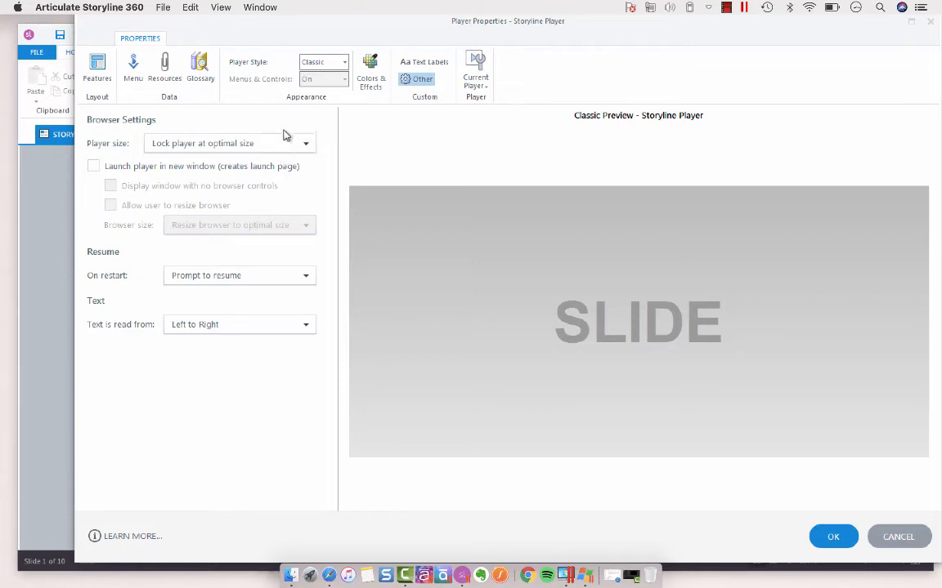
pyautogui.moveTo(601, 353)
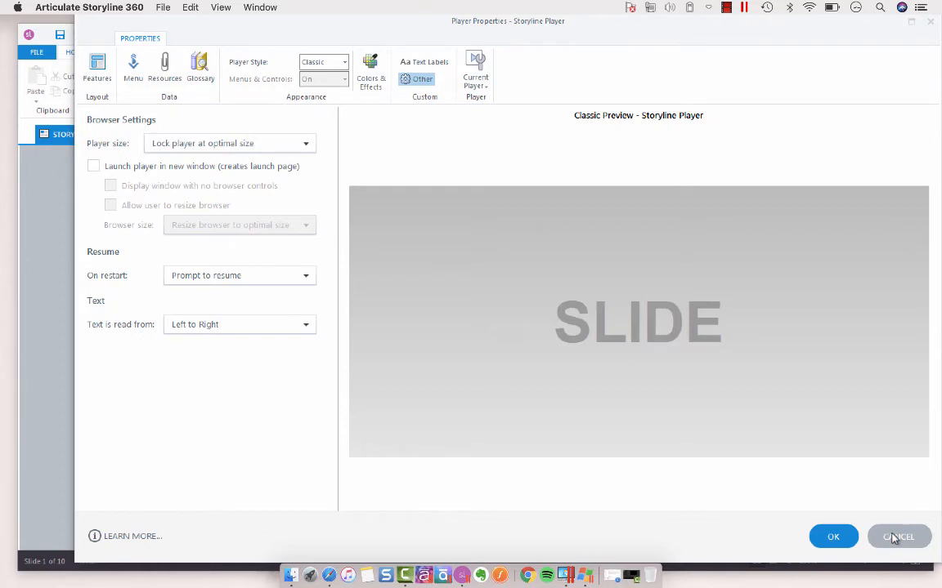
pyautogui.click(899, 537)
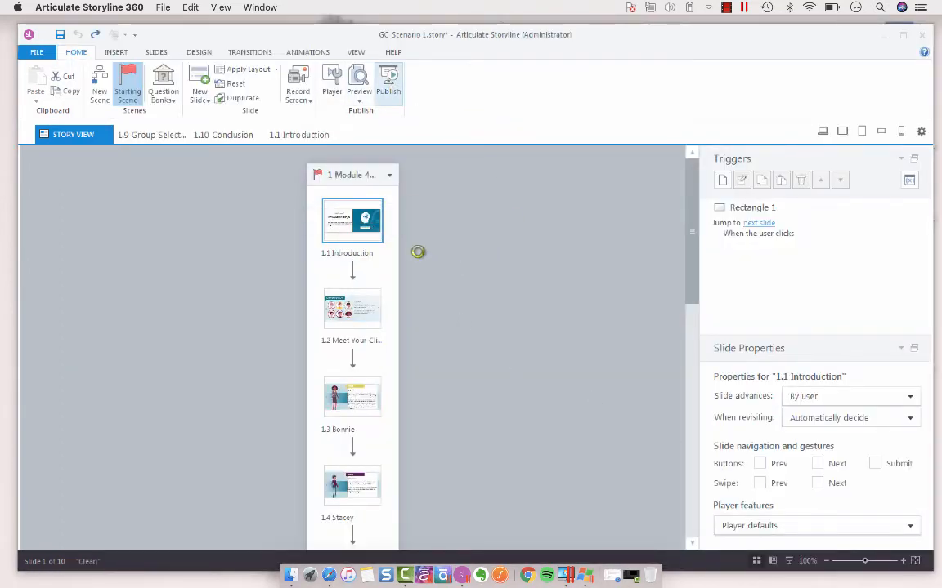
# Step: Publish for Web with only the single slide 1.1 Introduction selected
pyautogui.click(388, 82)
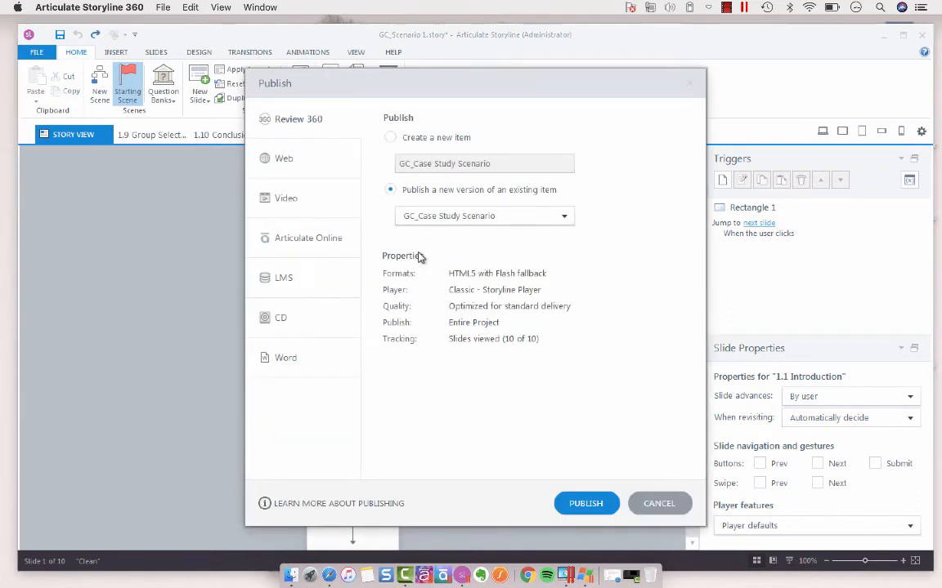
pyautogui.click(284, 158)
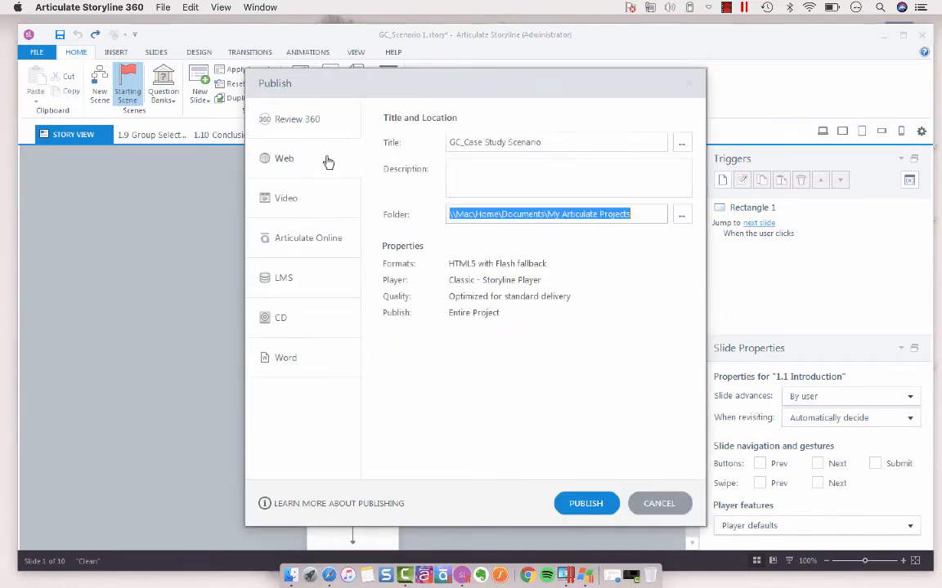
pyautogui.click(473, 312)
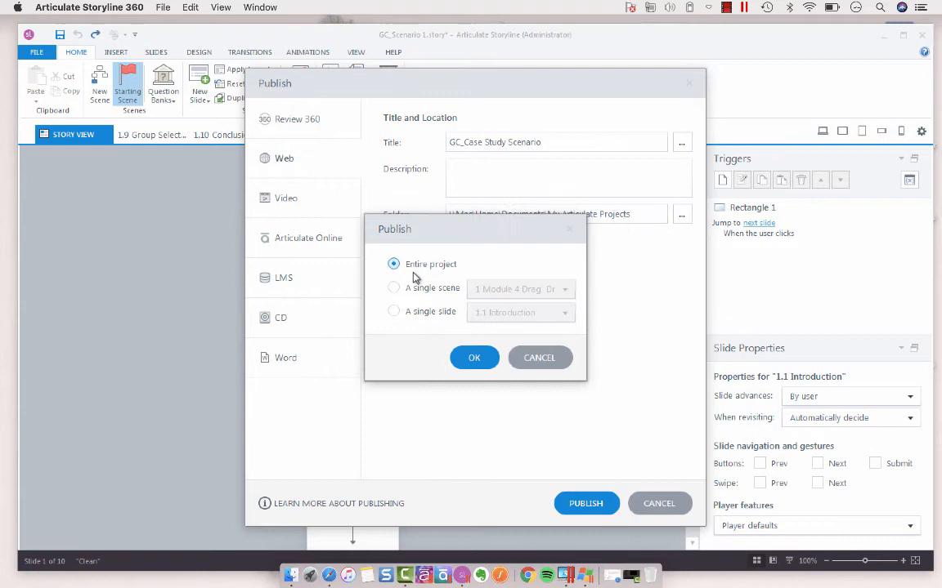
pyautogui.click(394, 311)
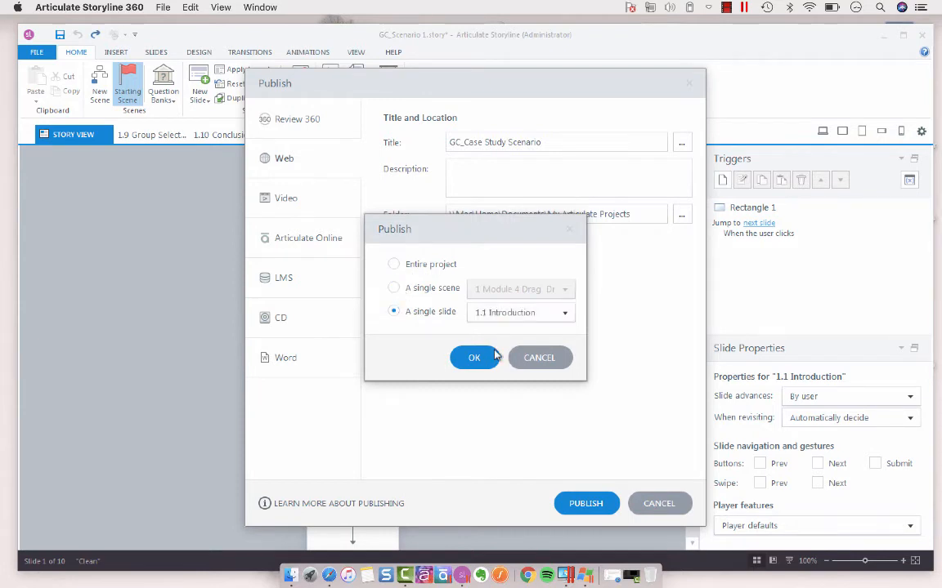
pyautogui.click(473, 358)
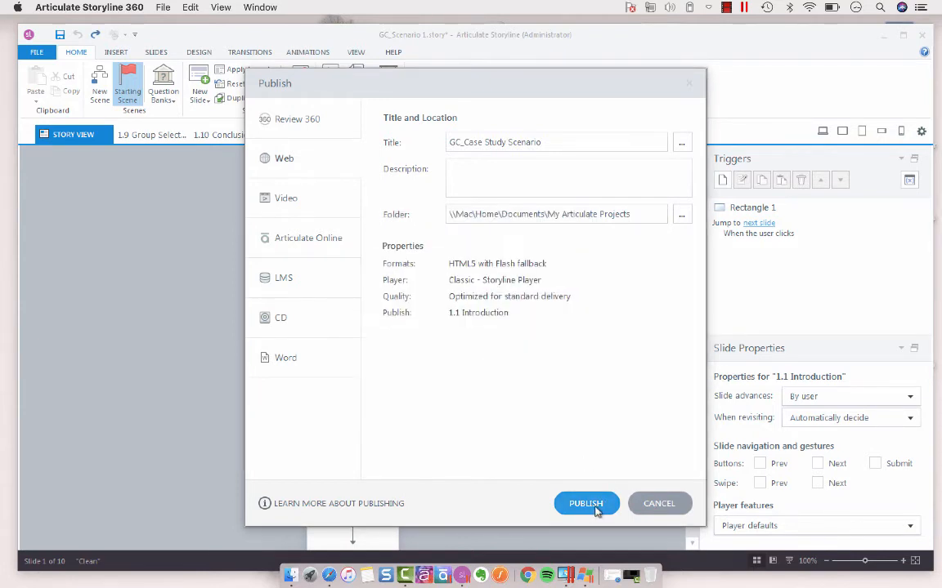
pyautogui.click(586, 504)
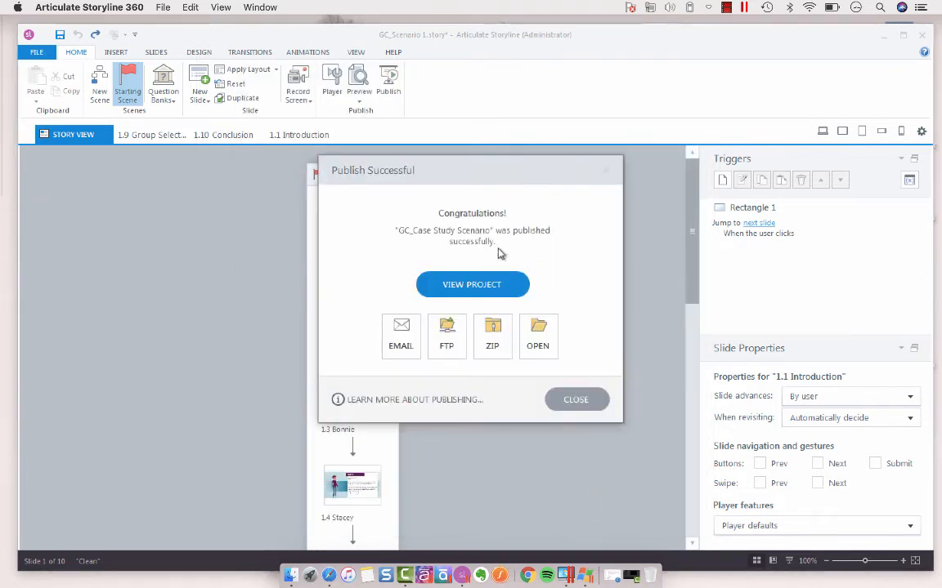
# Step: View the published Introduction slide in Internet Explorer via View Project
pyautogui.click(471, 285)
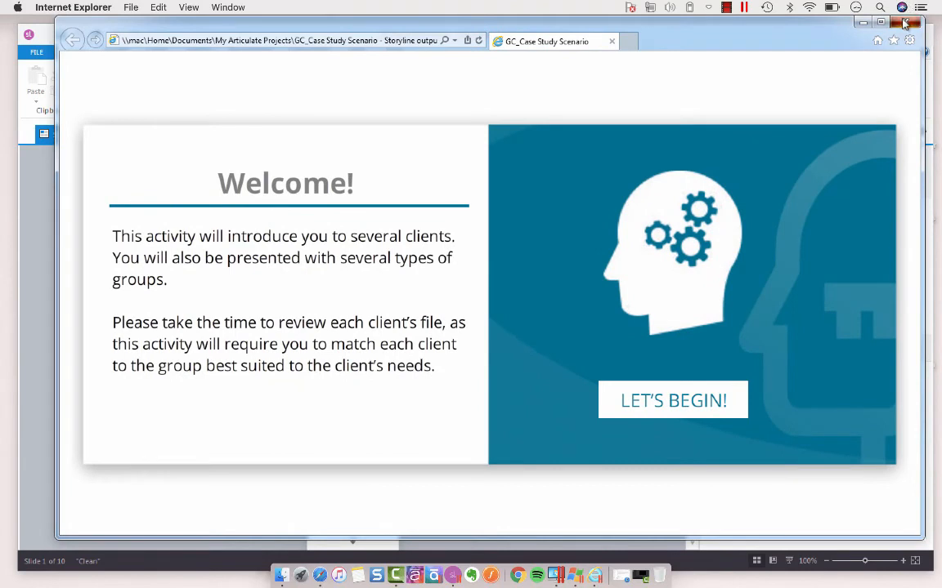
# Step: Close the browser, then set Player size to Scale player to fill browser window and save
pyautogui.click(907, 22)
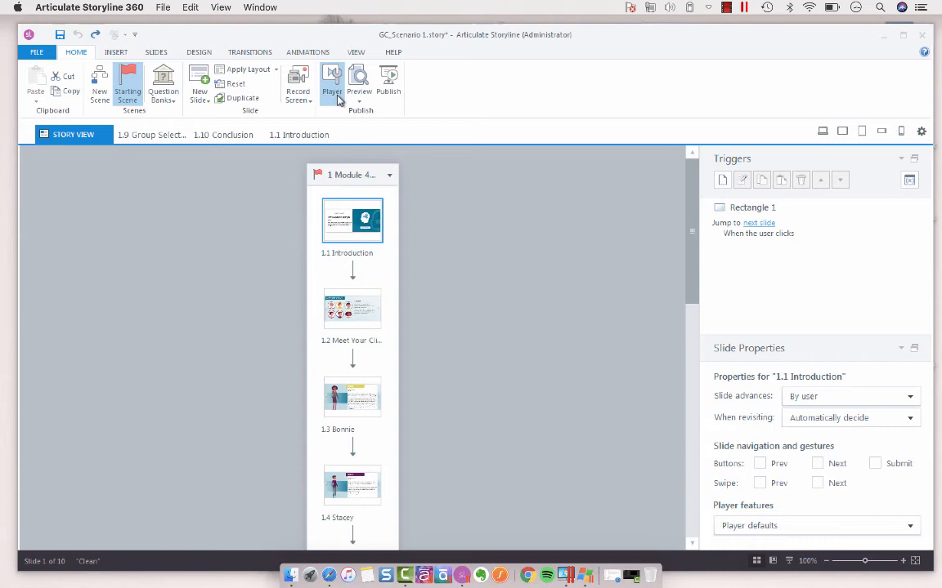
pyautogui.click(331, 83)
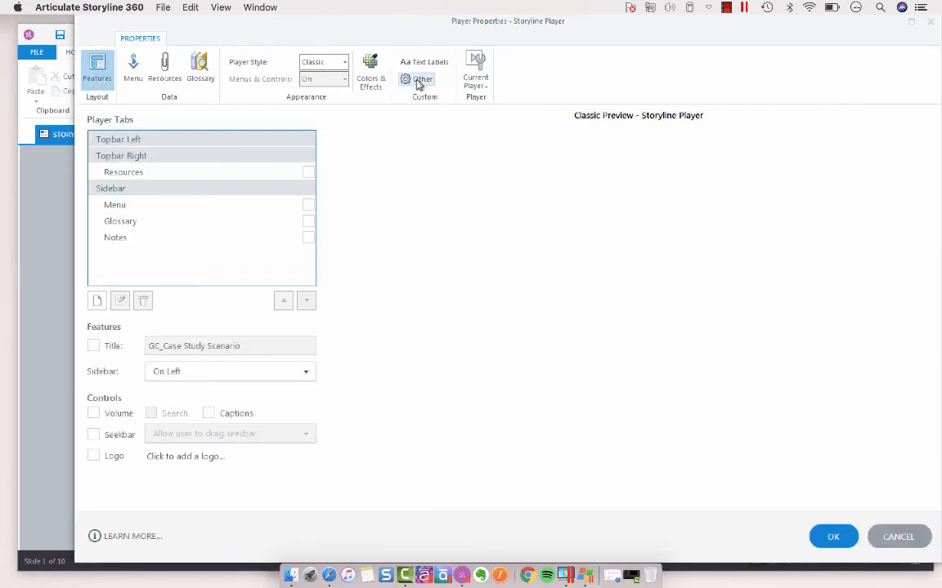
pyautogui.click(422, 74)
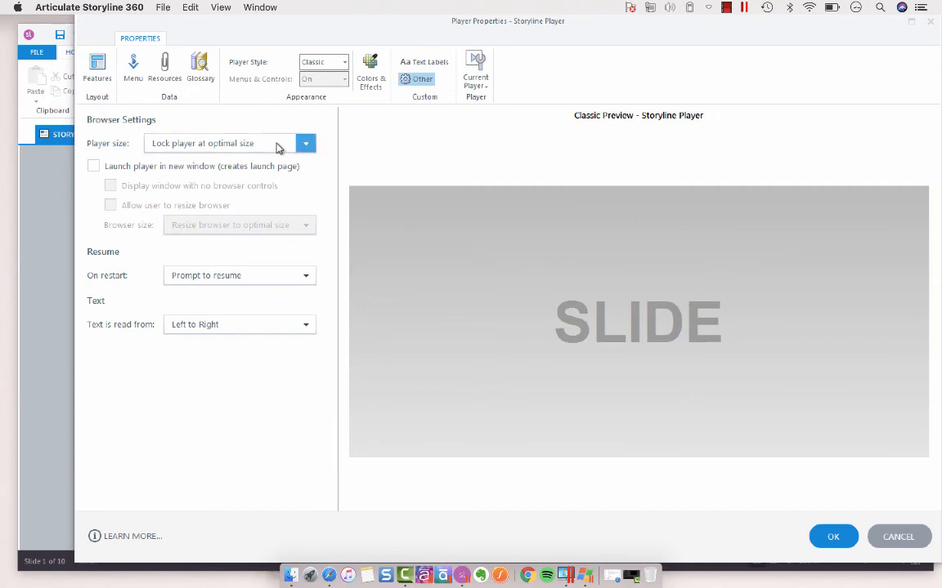
pyautogui.click(305, 143)
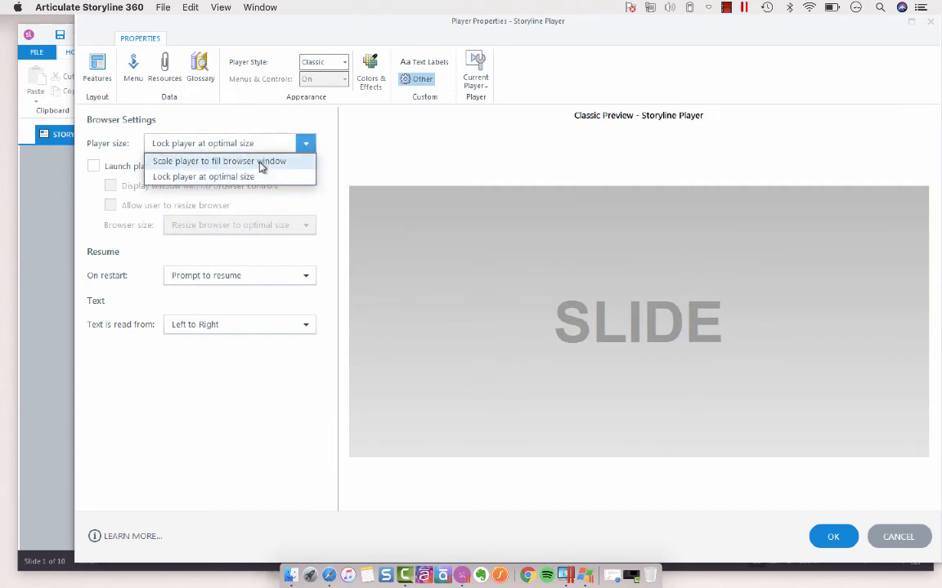
pyautogui.click(218, 161)
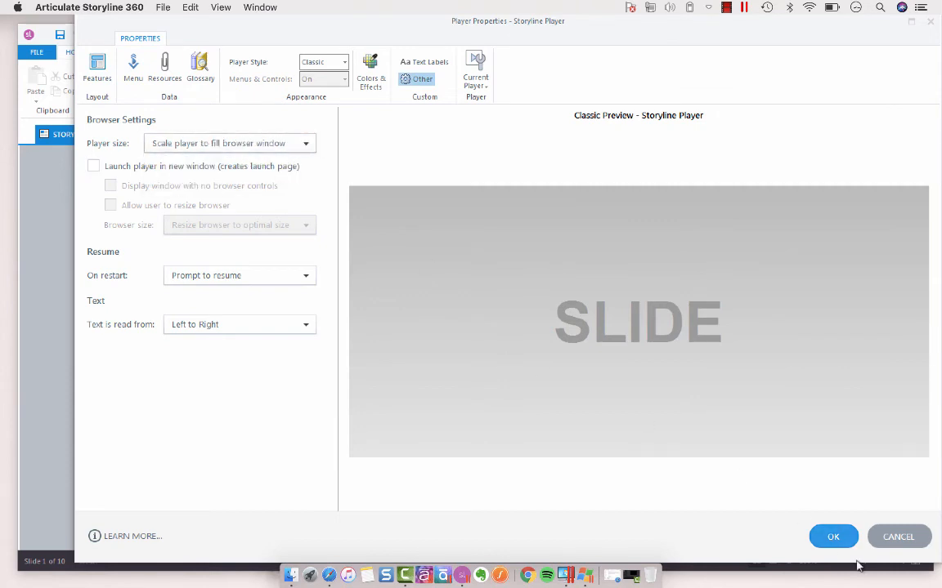
pyautogui.click(833, 537)
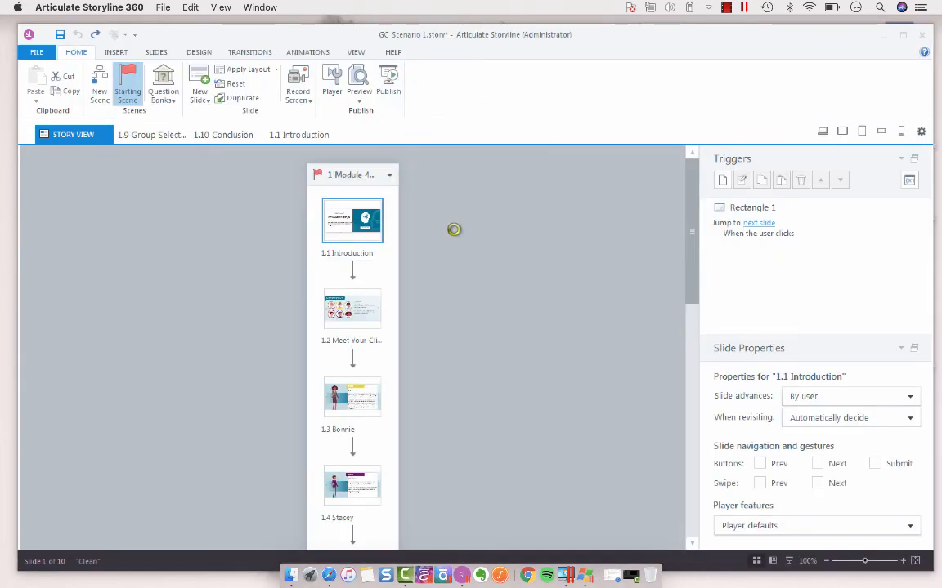
# Step: Republish slide 1.1 Introduction for Web with the fill-browser player setting
pyautogui.click(388, 81)
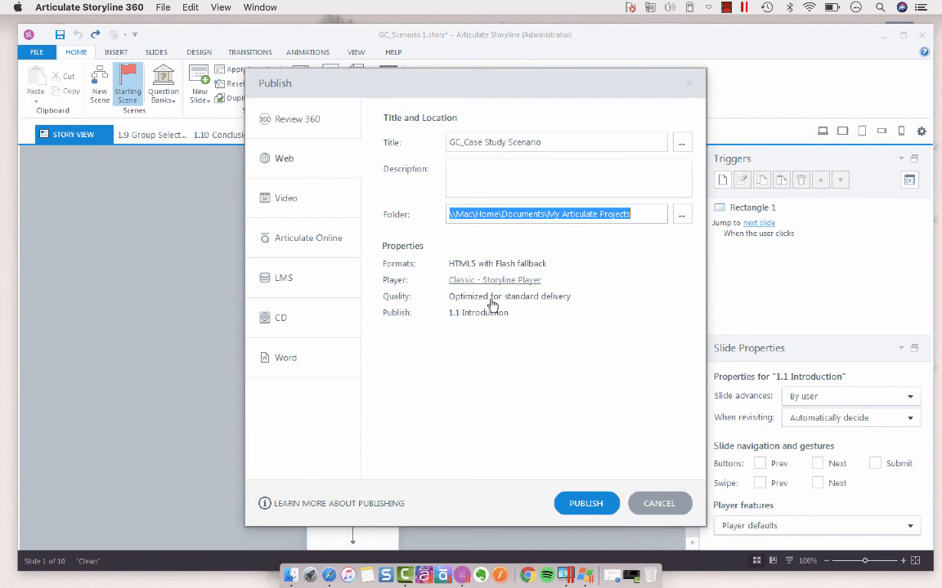
pyautogui.click(586, 504)
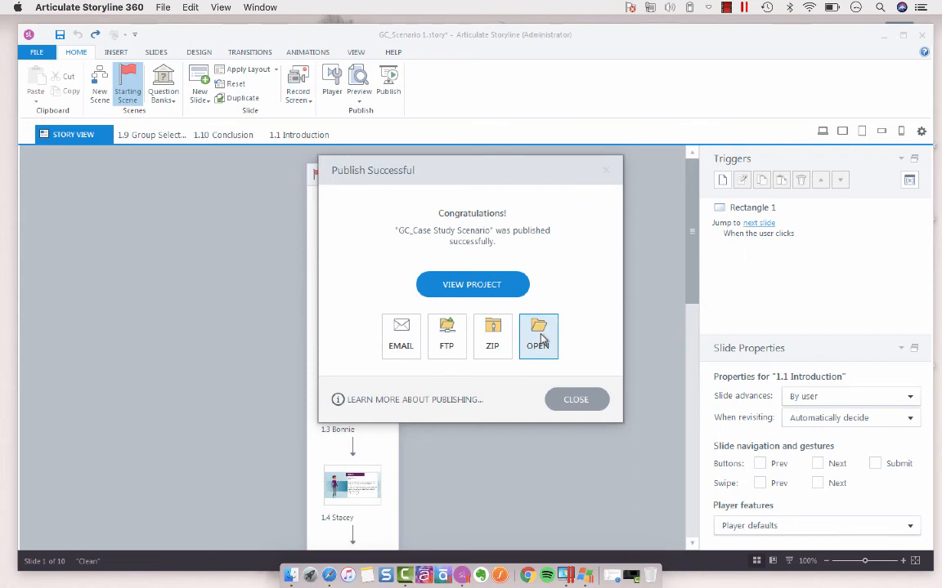
pyautogui.moveTo(472, 285)
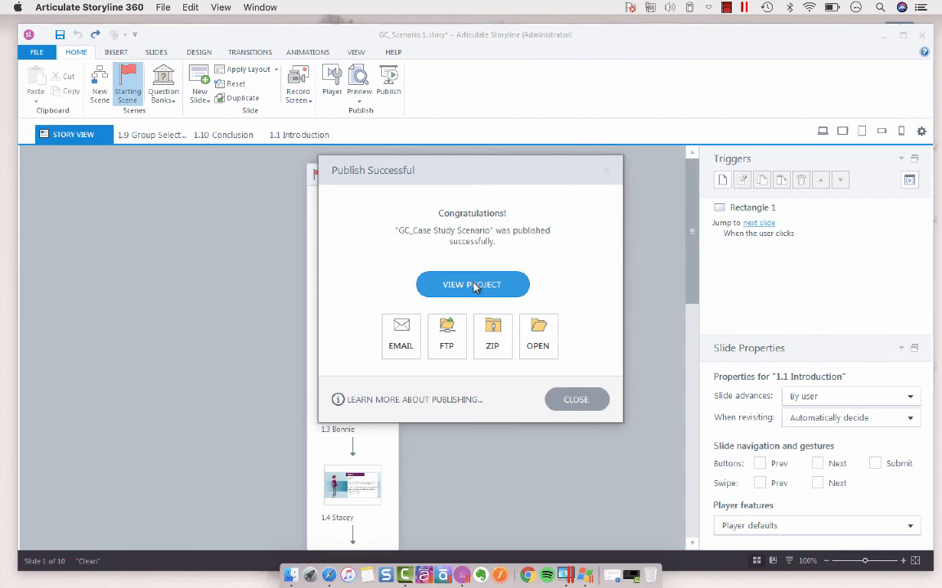
# Step: View the republished slide in Internet Explorer, then close the browser and the success dialog
pyautogui.click(472, 284)
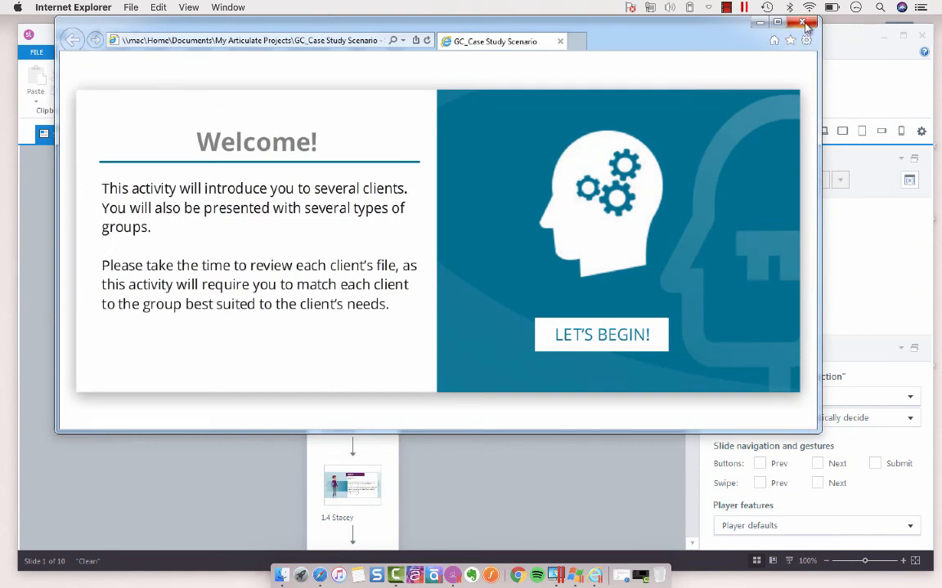
pyautogui.click(803, 23)
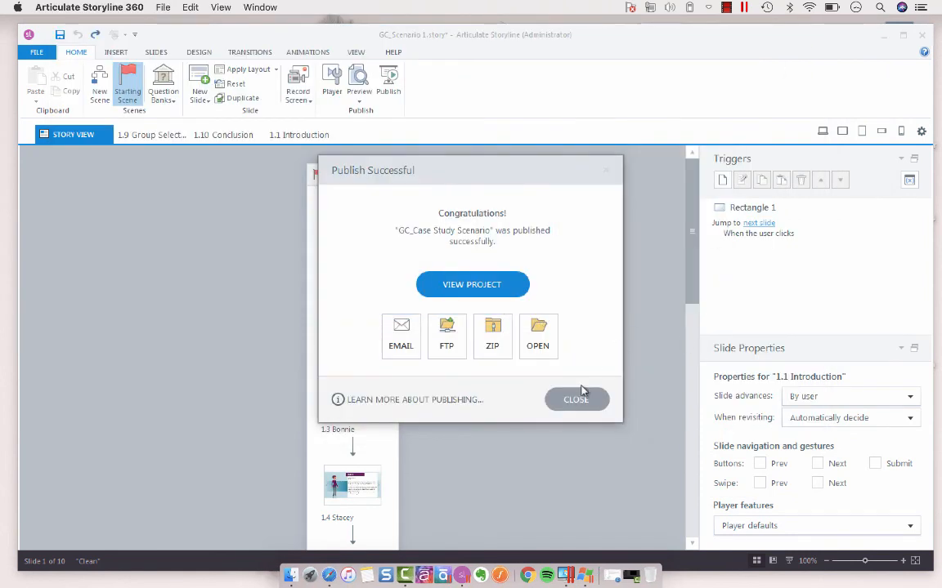
pyautogui.click(576, 399)
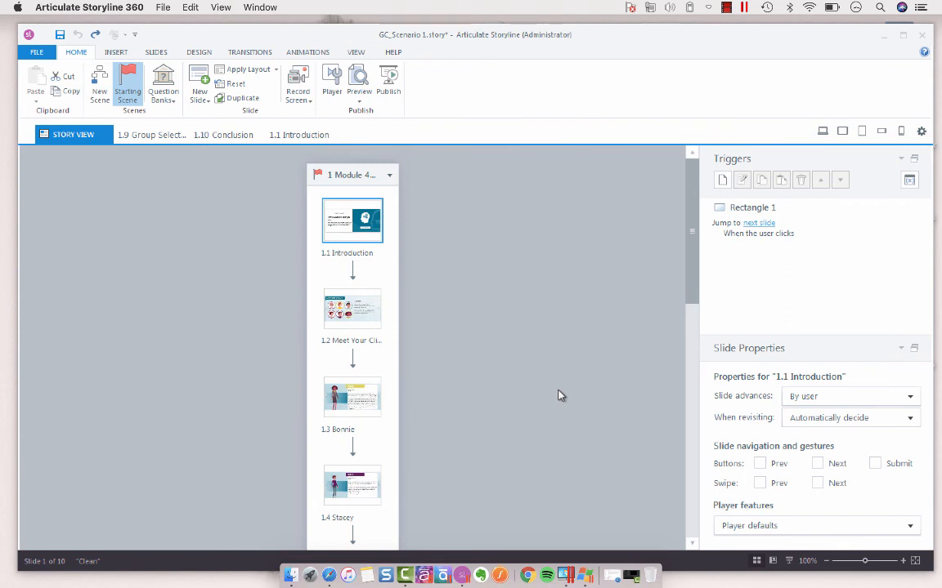